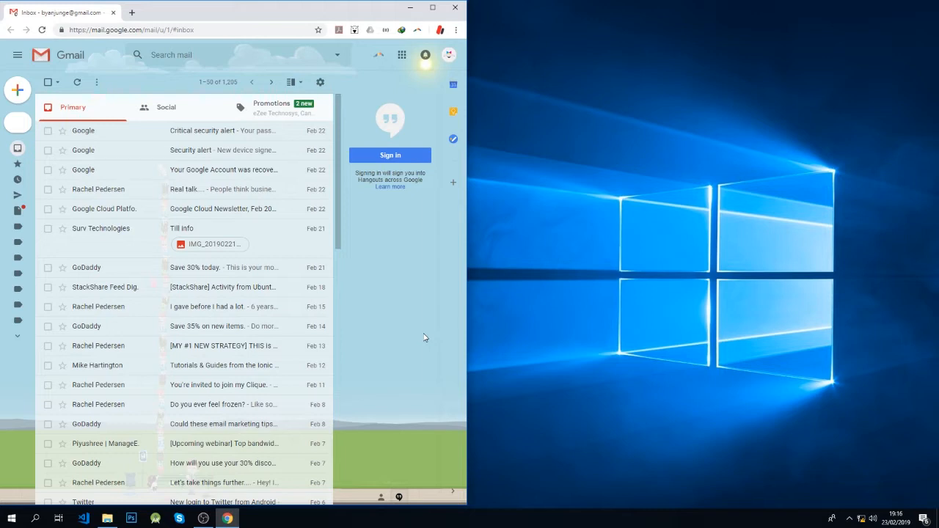
pyautogui.moveTo(97, 190)
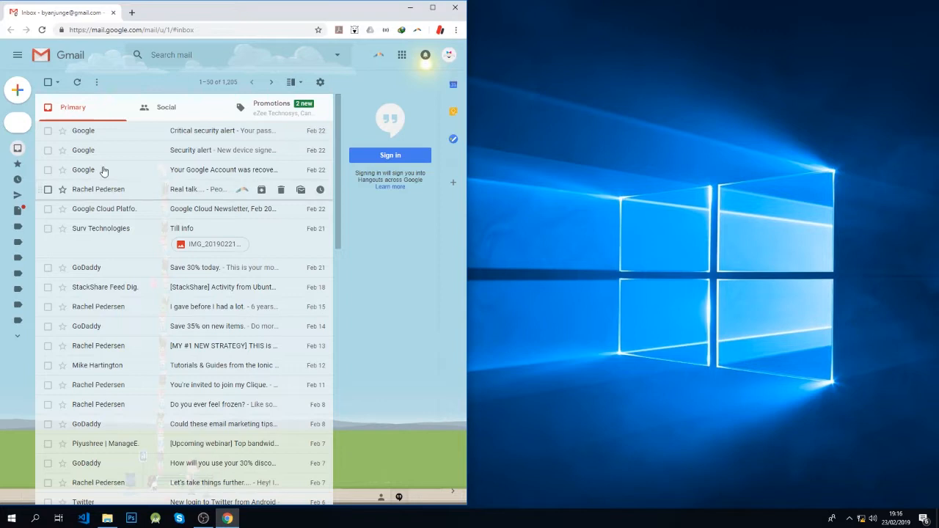
# - Compose a blank Gmail message to the suggested M-PESA Certpassword address and send it
pyautogui.click(18, 89)
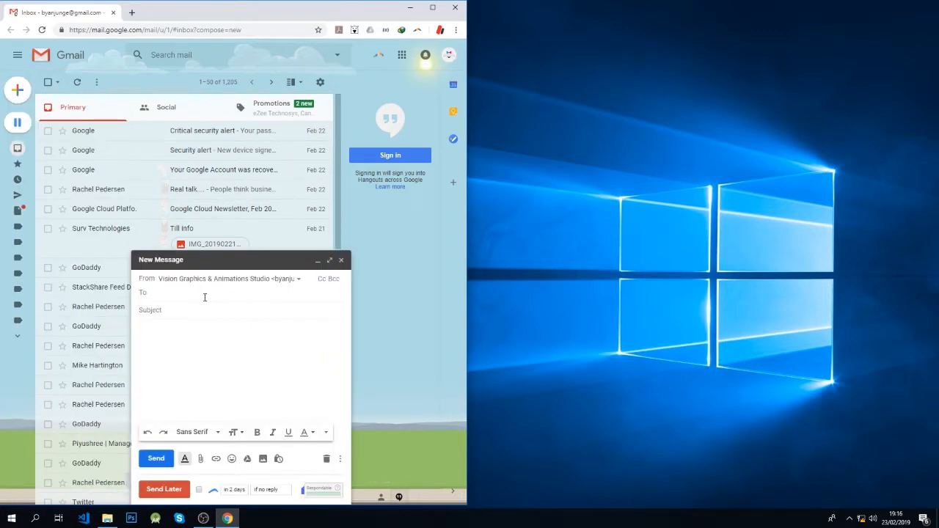
pyautogui.click(184, 294)
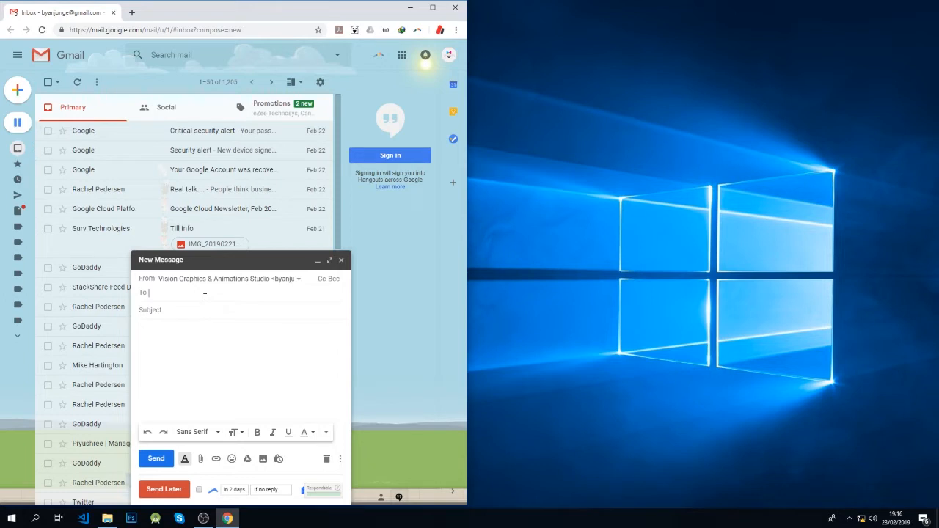
pyautogui.write('M-')
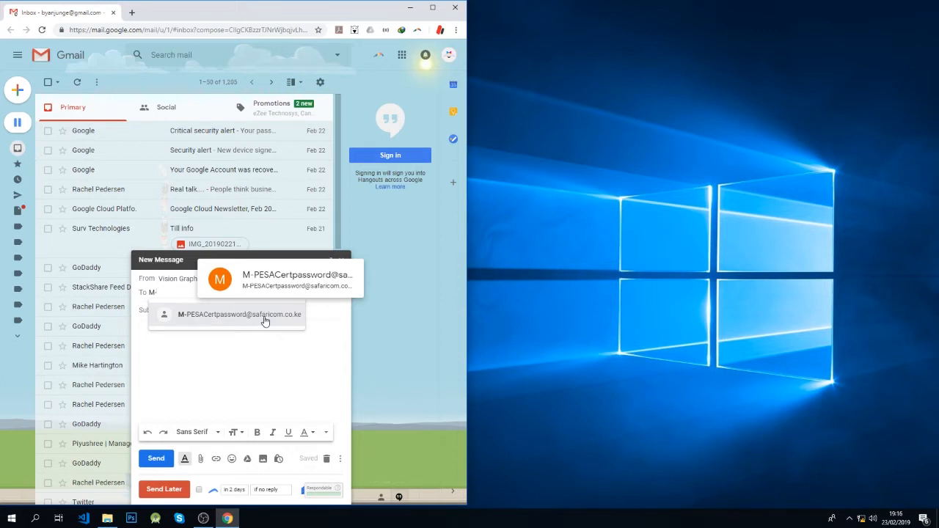
pyautogui.click(241, 313)
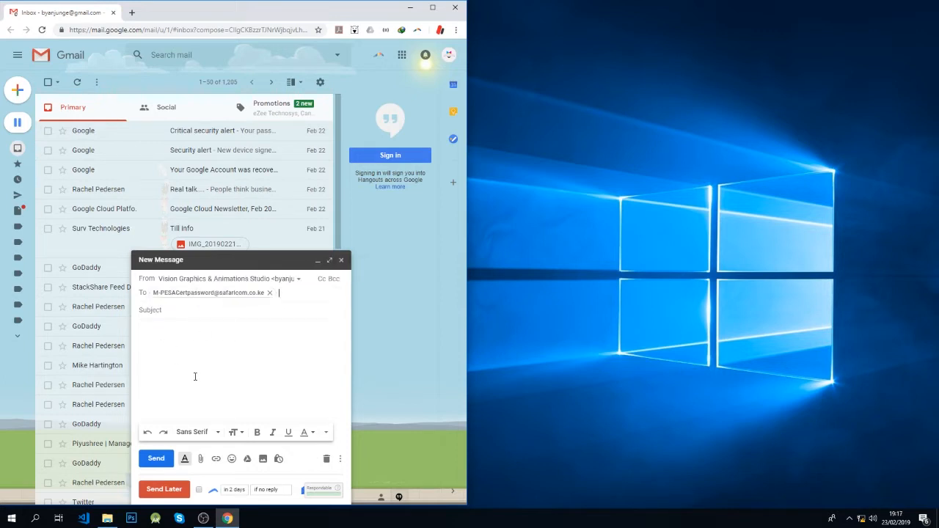
pyautogui.click(156, 457)
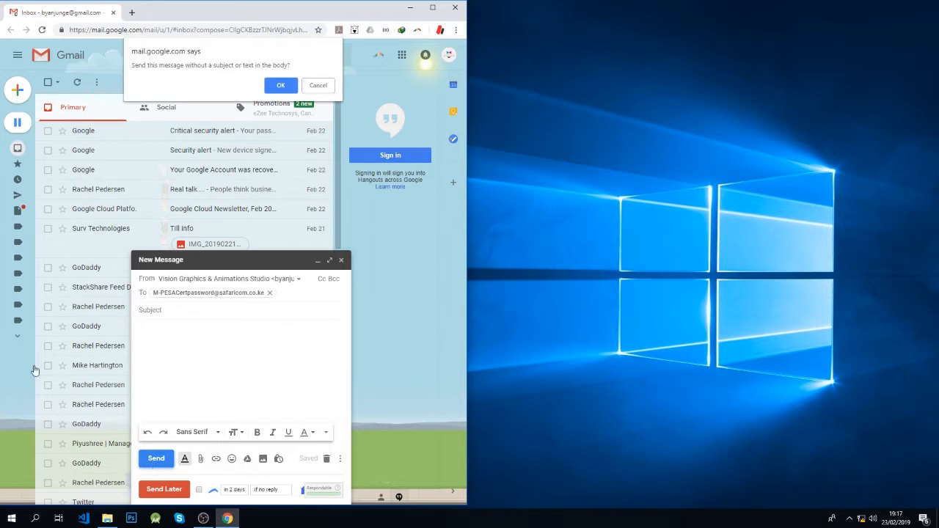
# - Confirm sending without subject, read the M-PESA Certificate Password auto-reply, and launch Internet Explorer
pyautogui.click(280, 85)
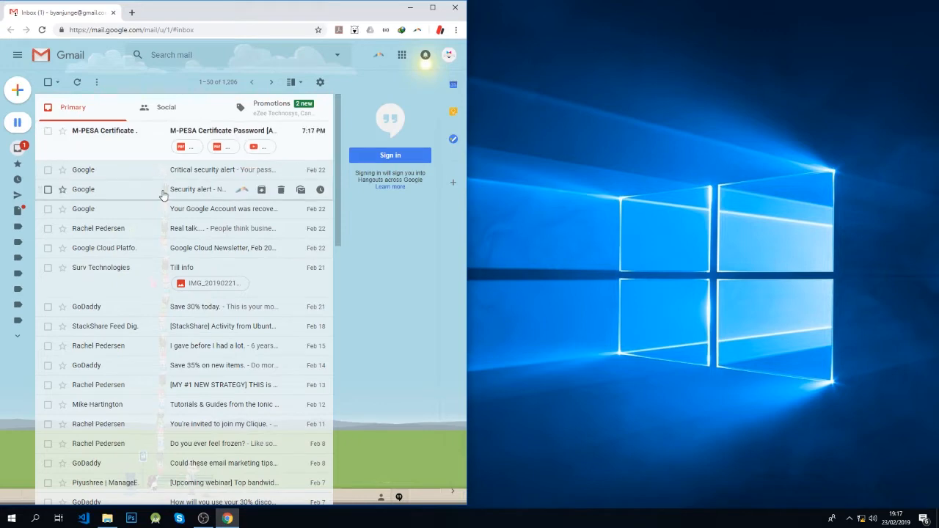
pyautogui.click(106, 131)
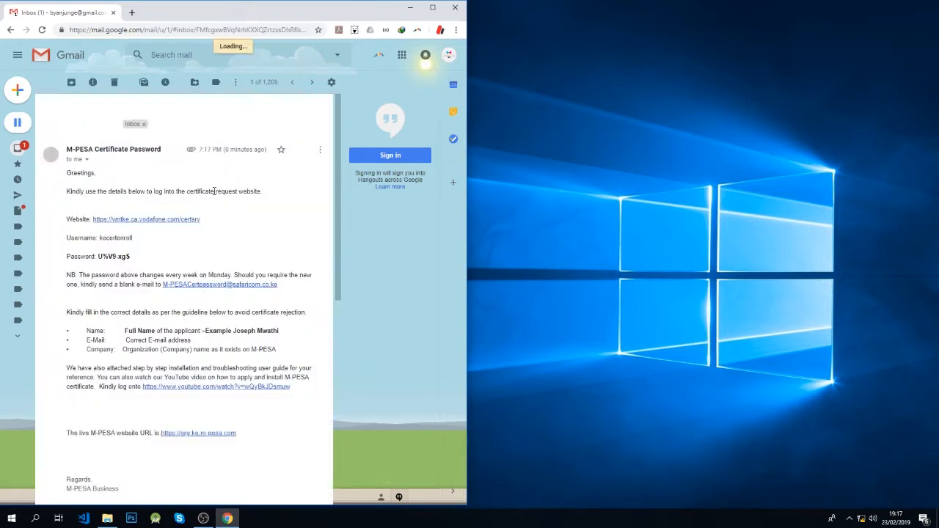
pyautogui.scroll(-3)
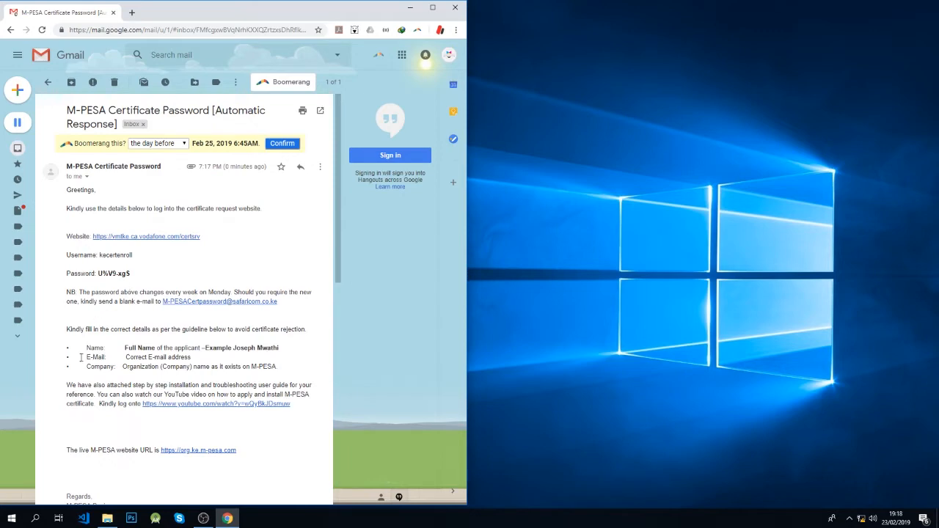
pyautogui.click(12, 519)
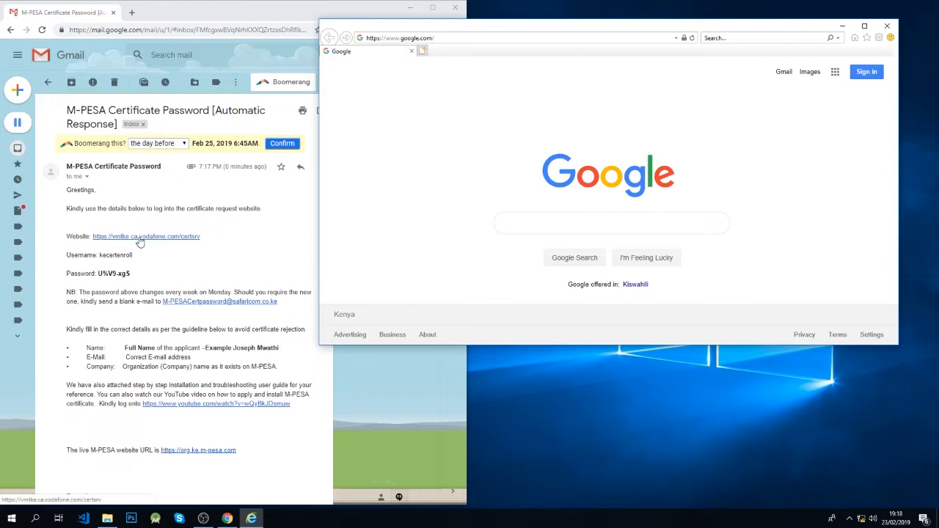
pyautogui.moveTo(607, 183)
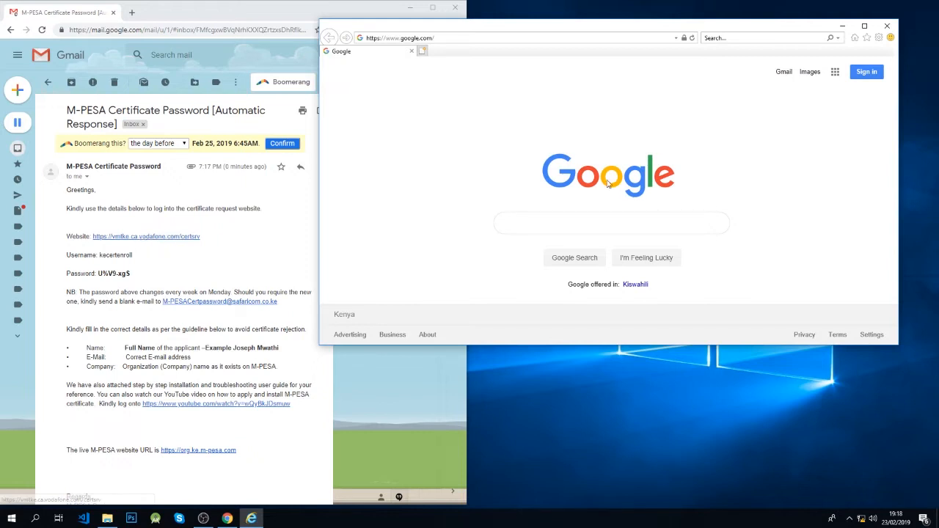
# - Add vodafone.com to Internet Explorer's Compatibility View list and close the settings
pyautogui.click(879, 38)
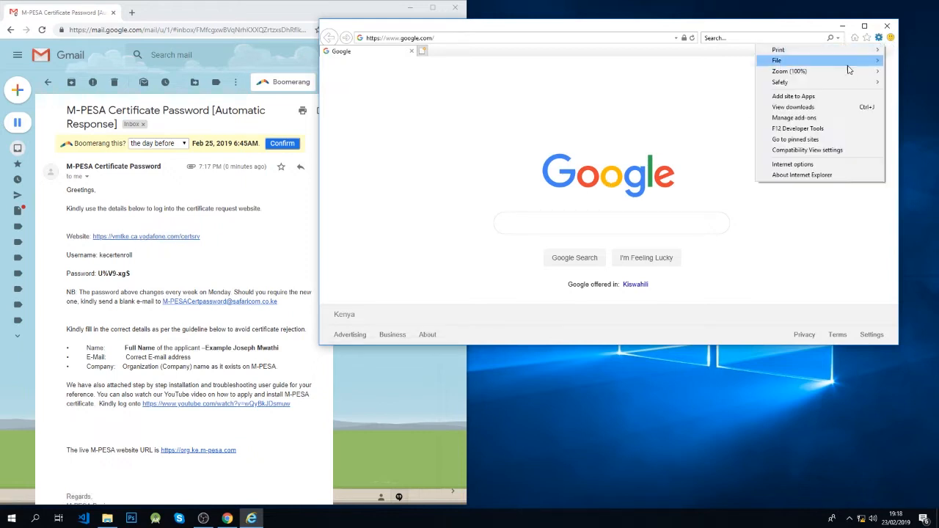
pyautogui.click(807, 150)
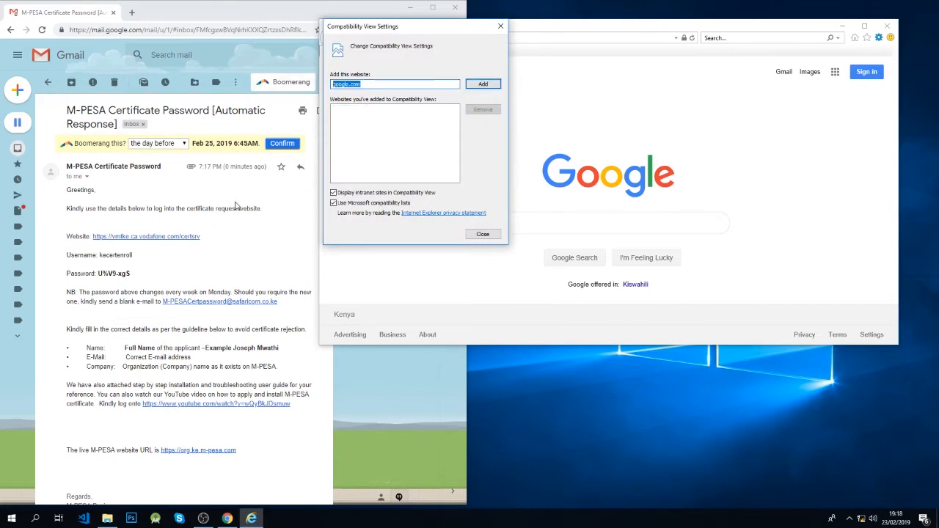
pyautogui.write('vodafon')
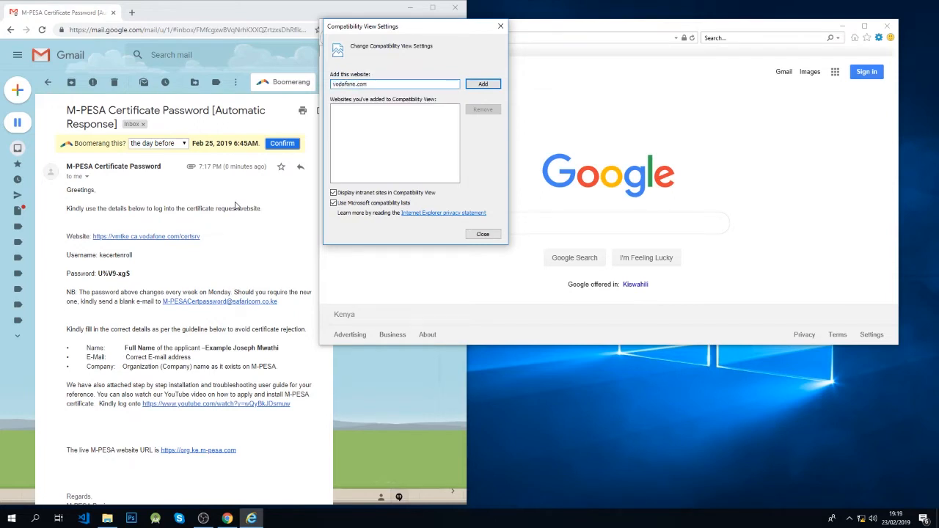
pyautogui.click(482, 83)
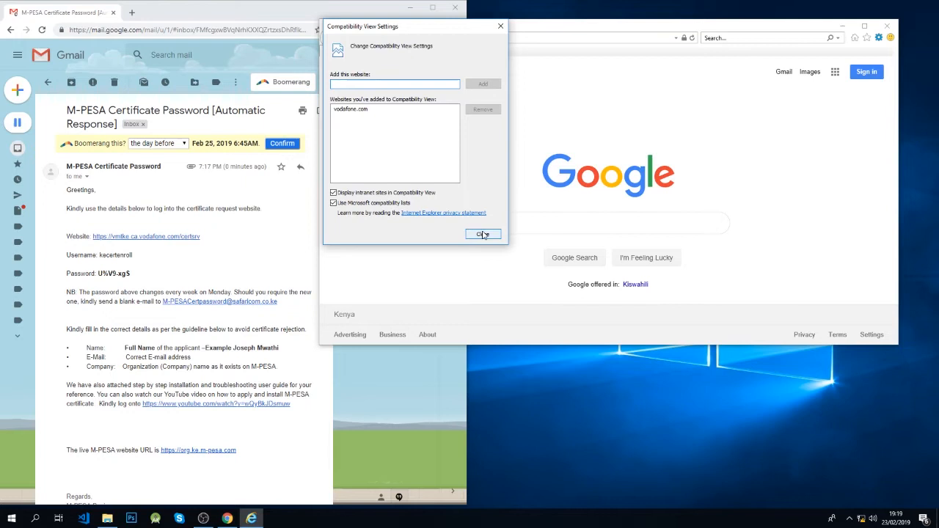
pyautogui.click(483, 235)
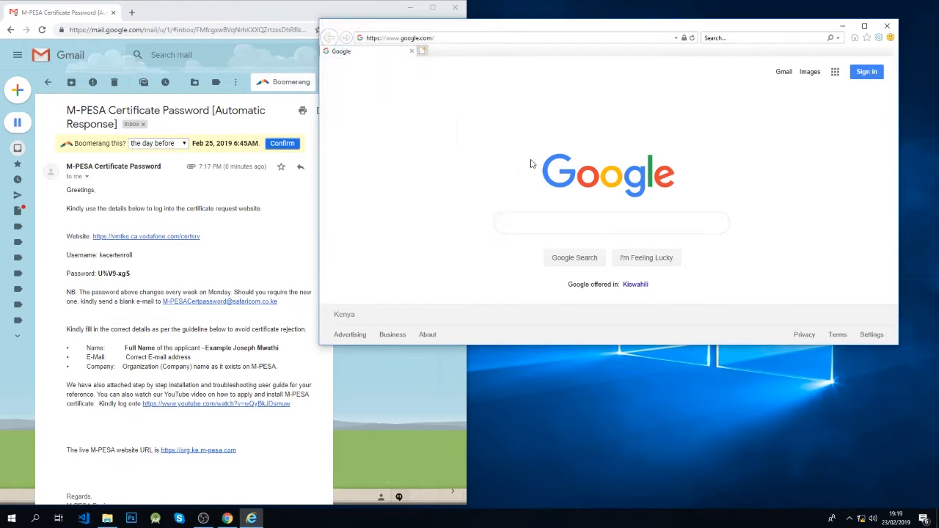
# - Open the F12 developer tools and view the document mode choices, currently 11 (Default)
pyautogui.click(878, 38)
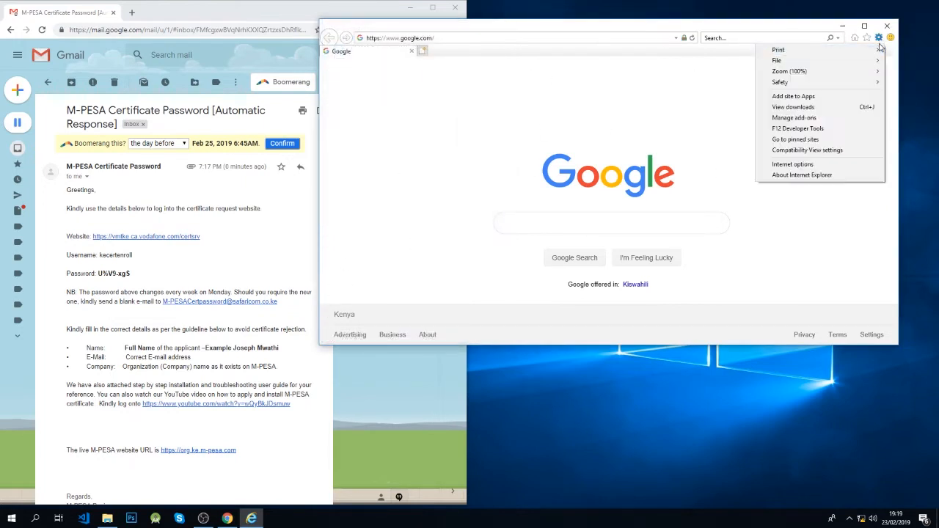
pyautogui.moveTo(792, 164)
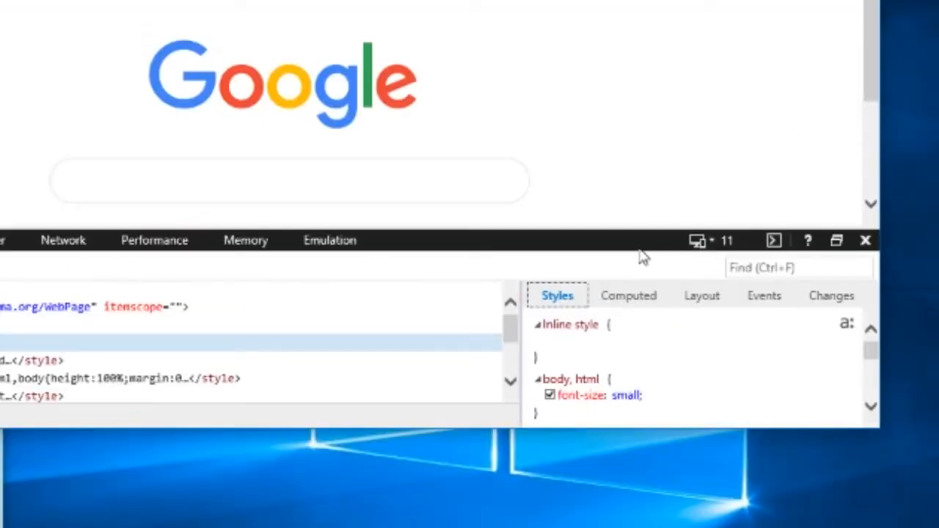
pyautogui.click(726, 241)
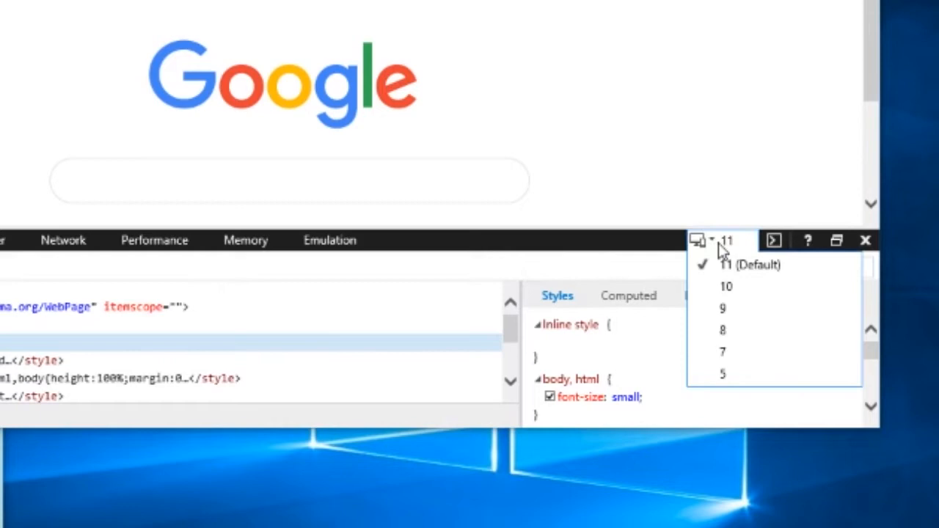
pyautogui.moveTo(734, 308)
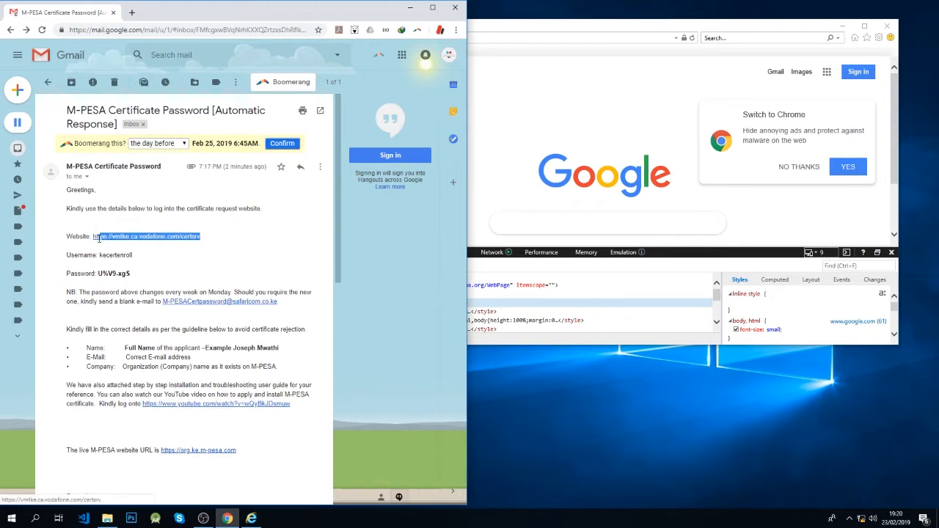
pyautogui.rightClick(147, 236)
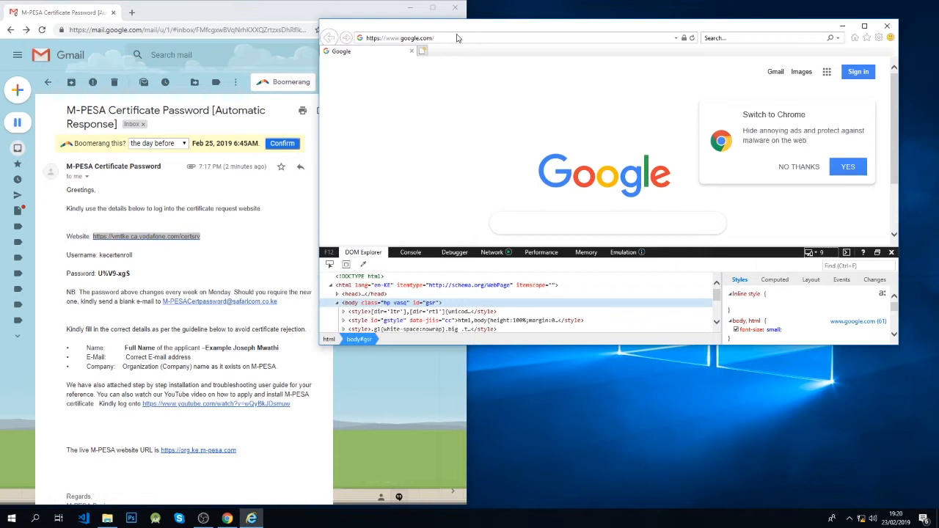
pyautogui.write('https://vmtke.ca.vodafone.com/certsrv/')
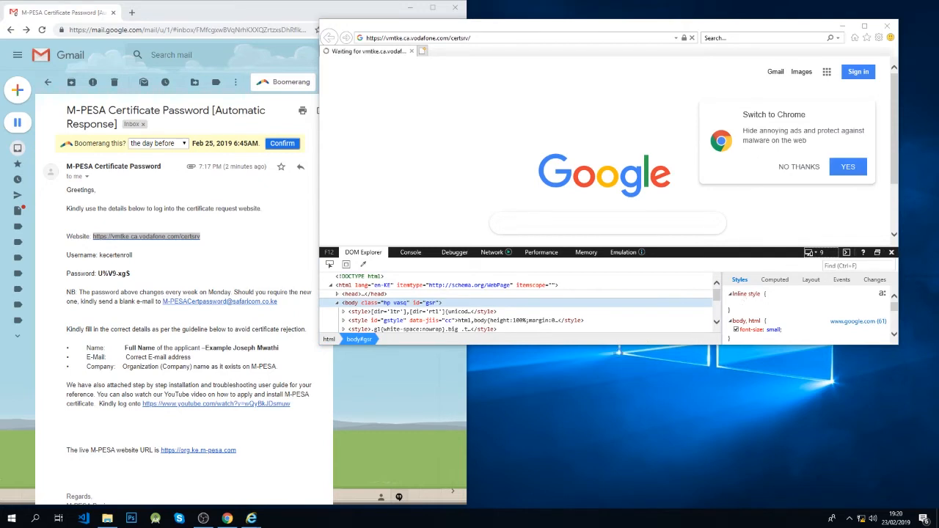
pyautogui.moveTo(619, 350)
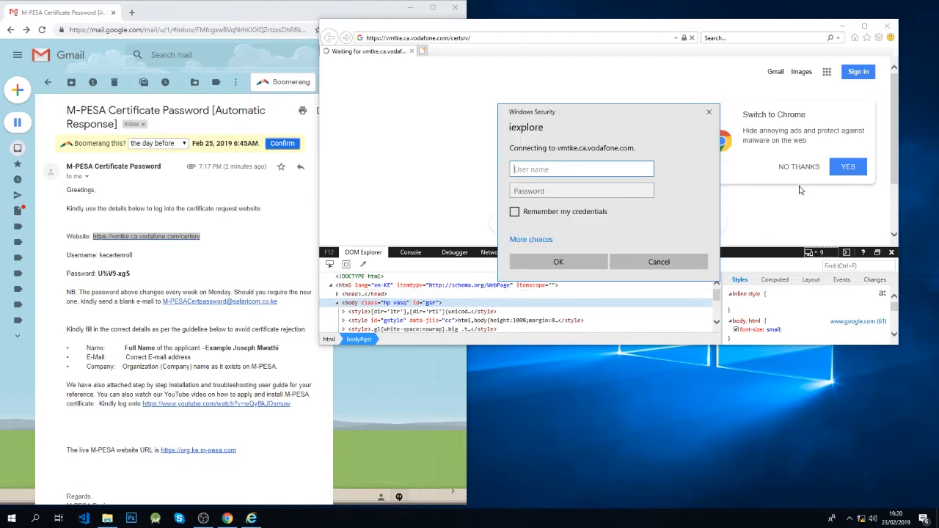
# - Sign in to the Windows Security prompt as kecertenroll with the password copied from the email
pyautogui.click(581, 169)
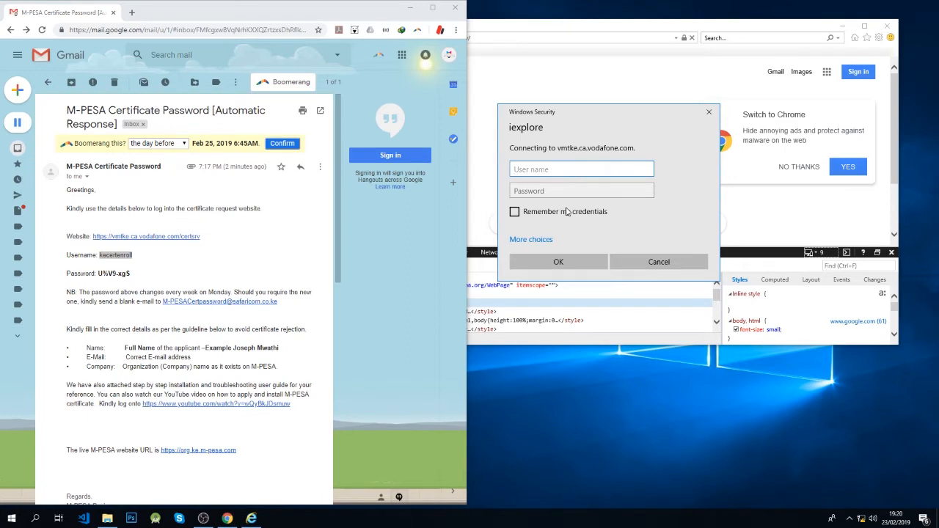
pyautogui.write('kecertenroll')
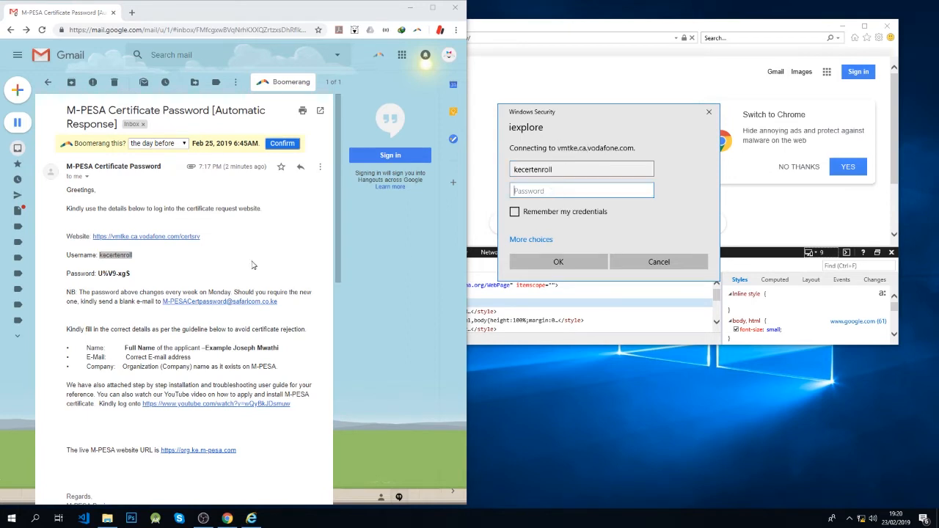
pyautogui.doubleClick(112, 273)
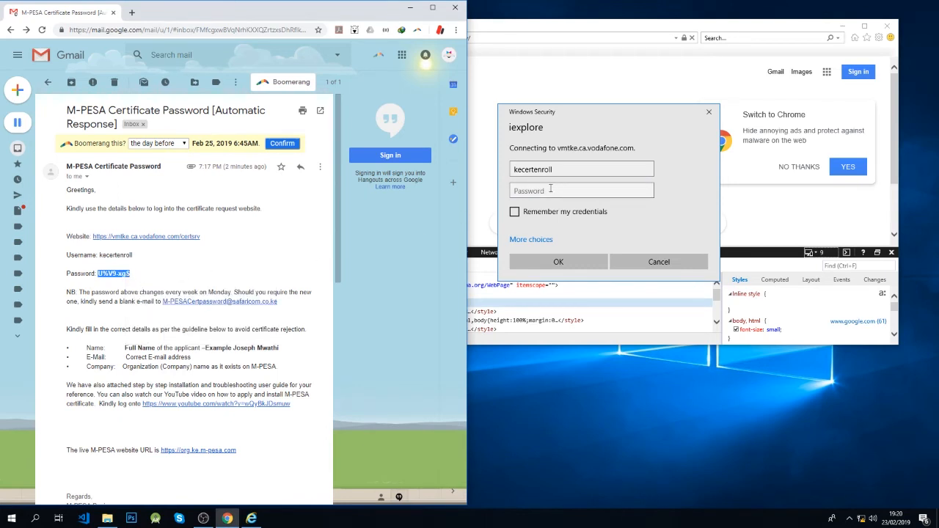
pyautogui.rightClick(579, 191)
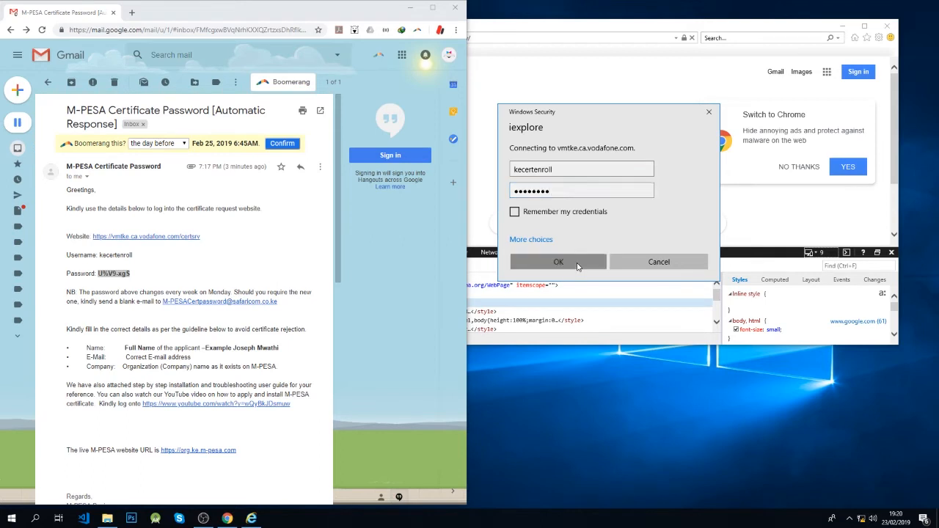
pyautogui.click(557, 261)
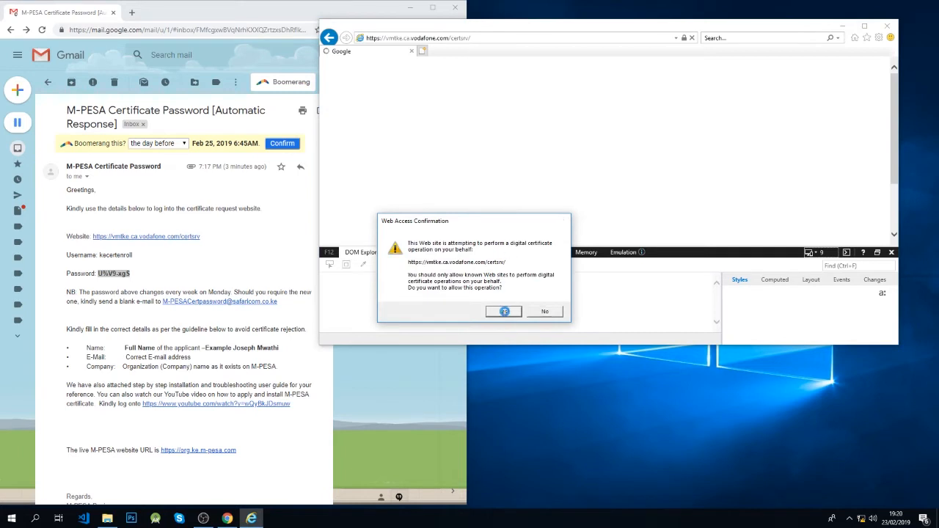
# - Allow the digital certificate operation, check the existing pending request, and return to the request form
pyautogui.click(503, 311)
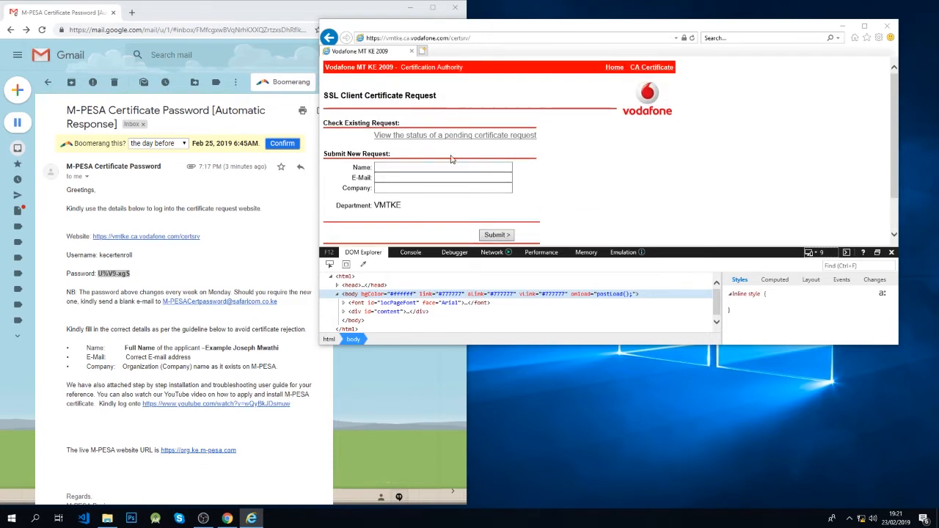
pyautogui.click(454, 135)
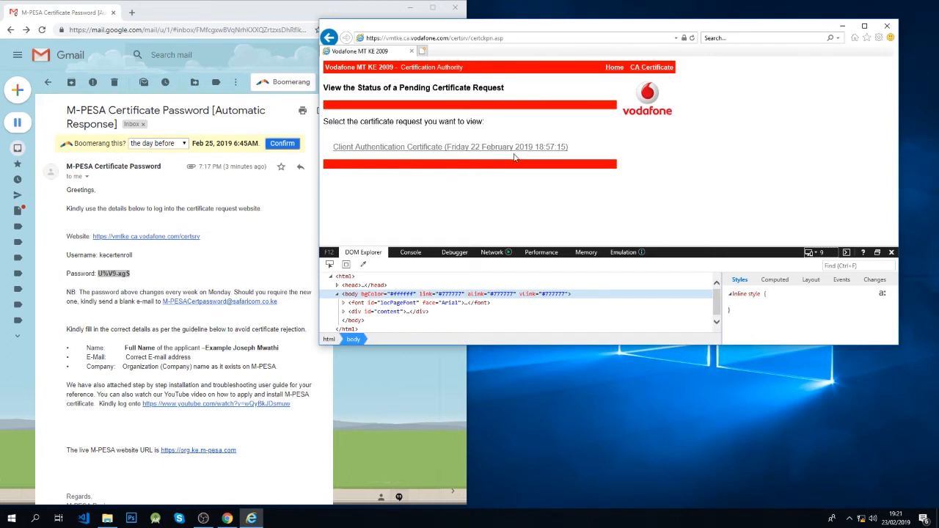
pyautogui.moveTo(613, 68)
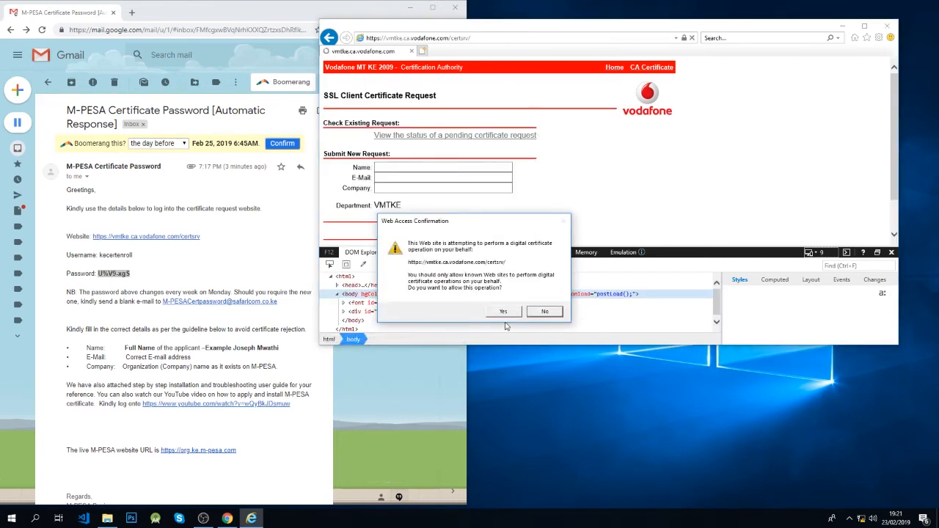
pyautogui.click(503, 311)
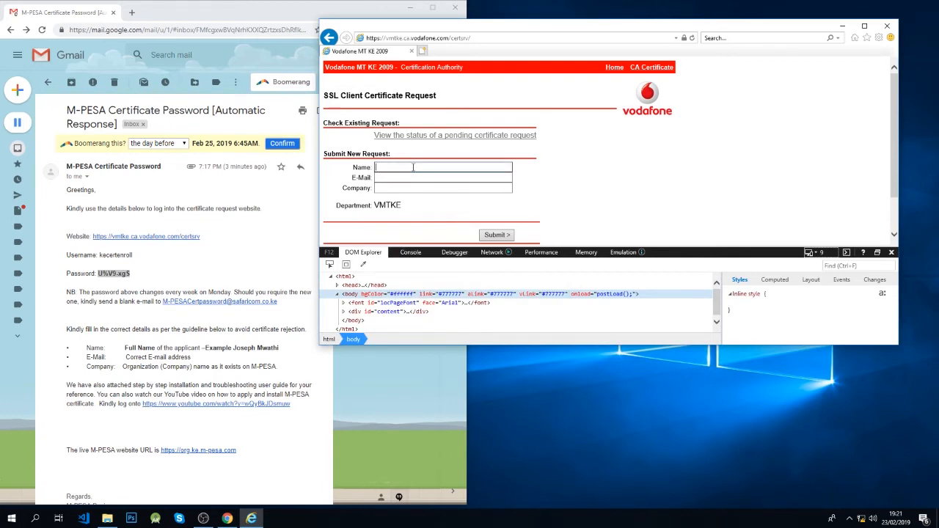
pyautogui.write('Ben')
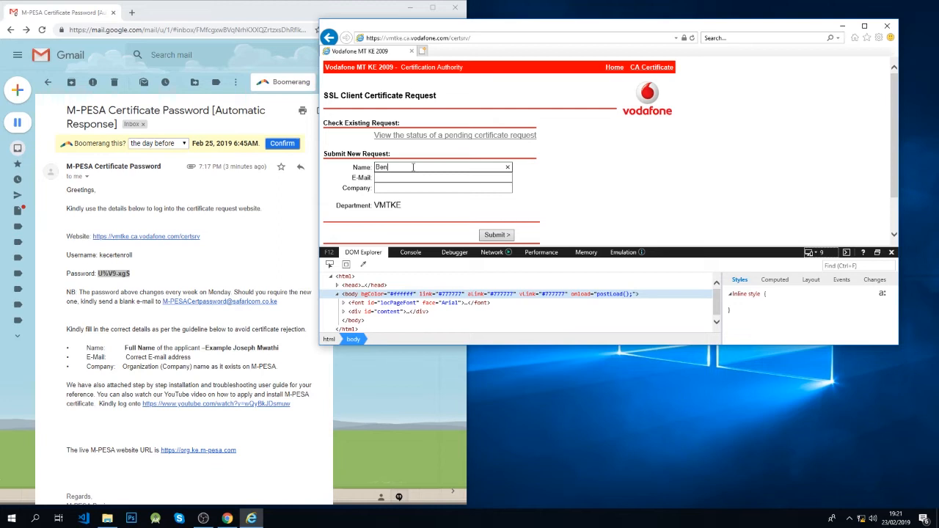
pyautogui.write('son')
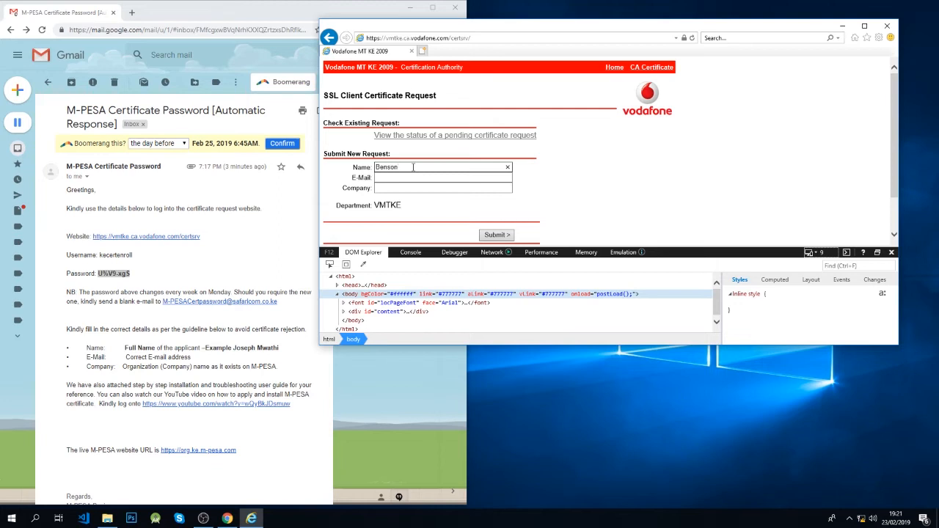
pyautogui.click(441, 167)
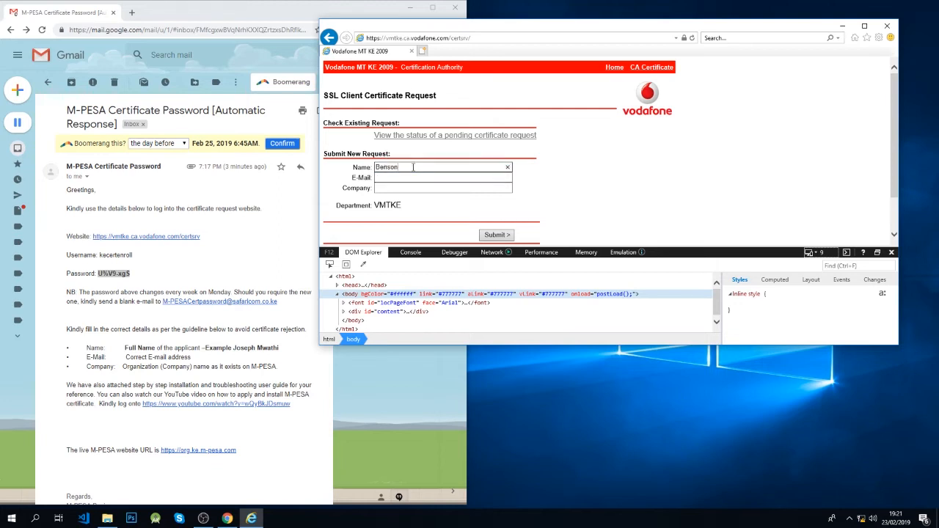
pyautogui.write('Njunge')
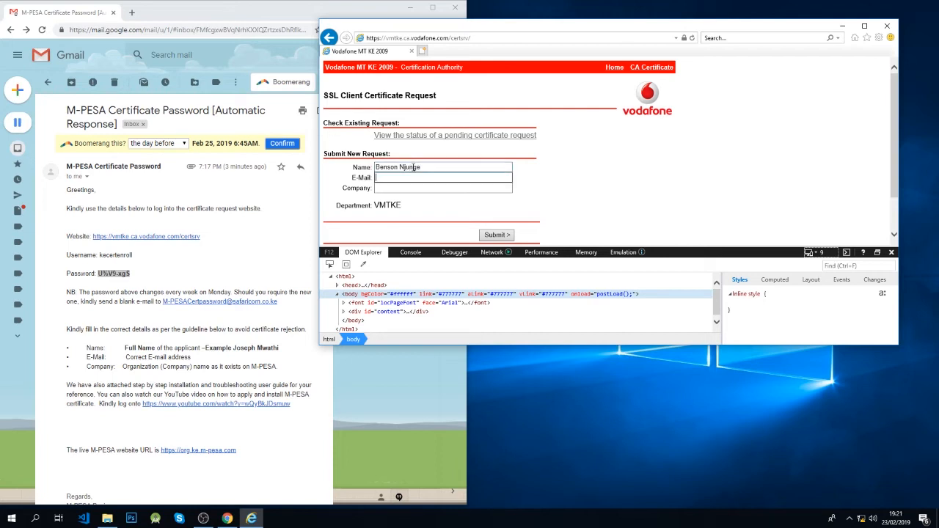
pyautogui.write('b')
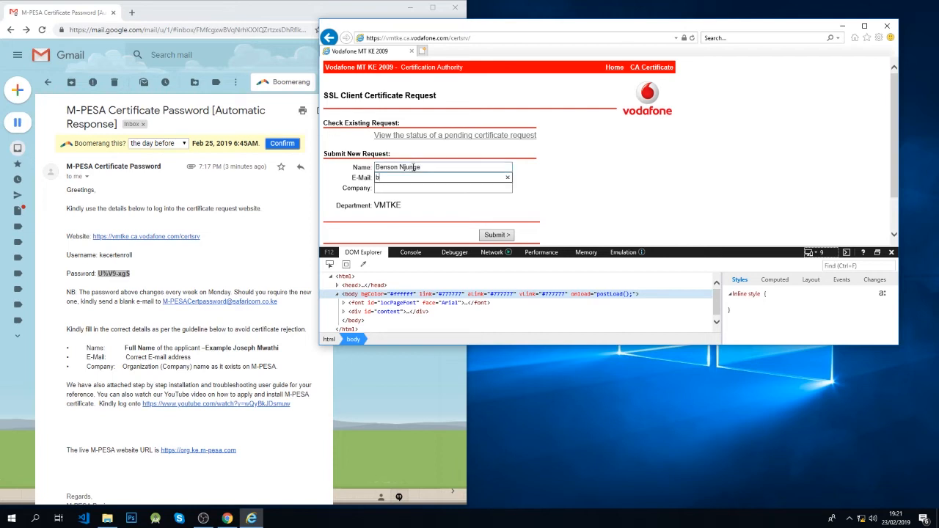
pyautogui.write('efp')
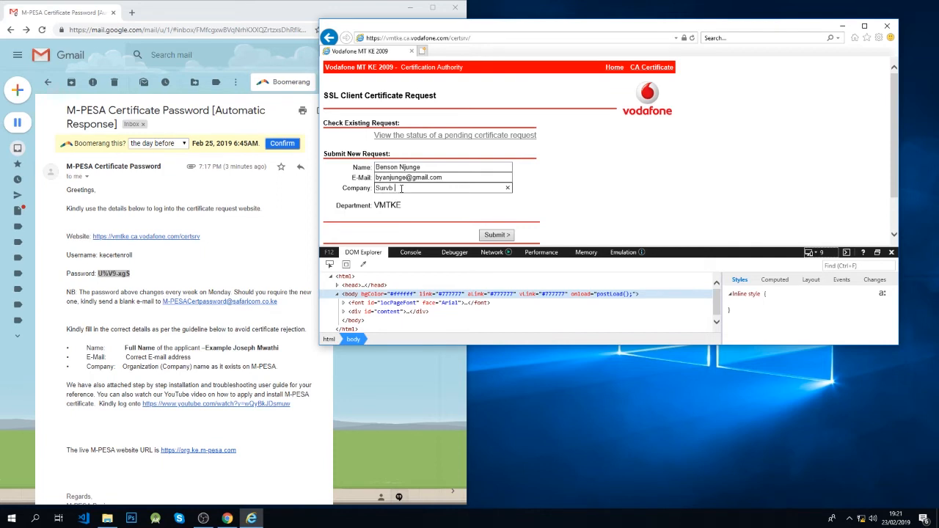
pyautogui.press('backspace')
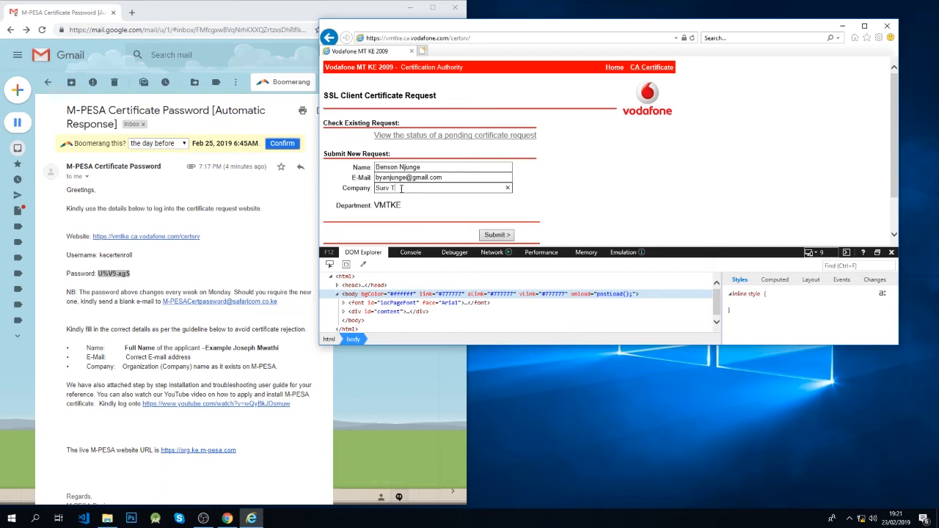
pyautogui.write('Technologies')
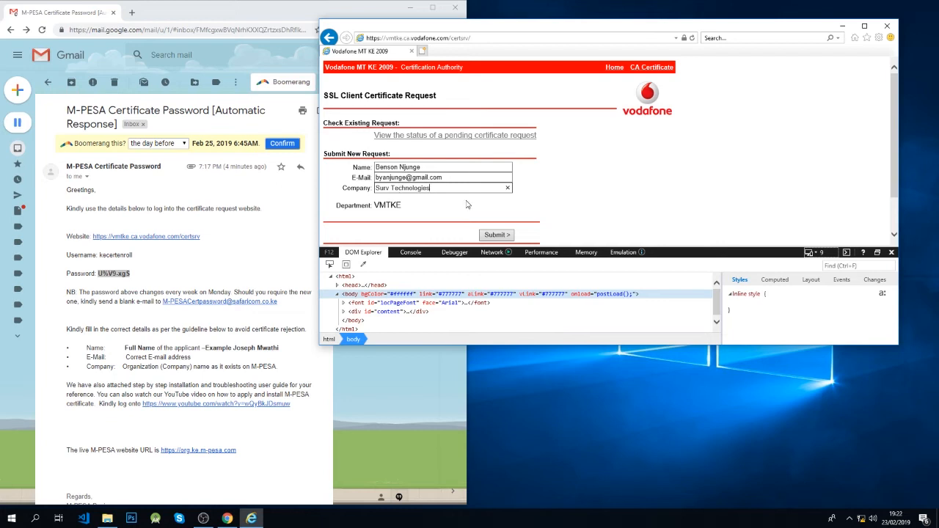
# - Submit the certificate request as pending Request Id 265266, then return to the empty form declining AutoComplete
pyautogui.click(496, 235)
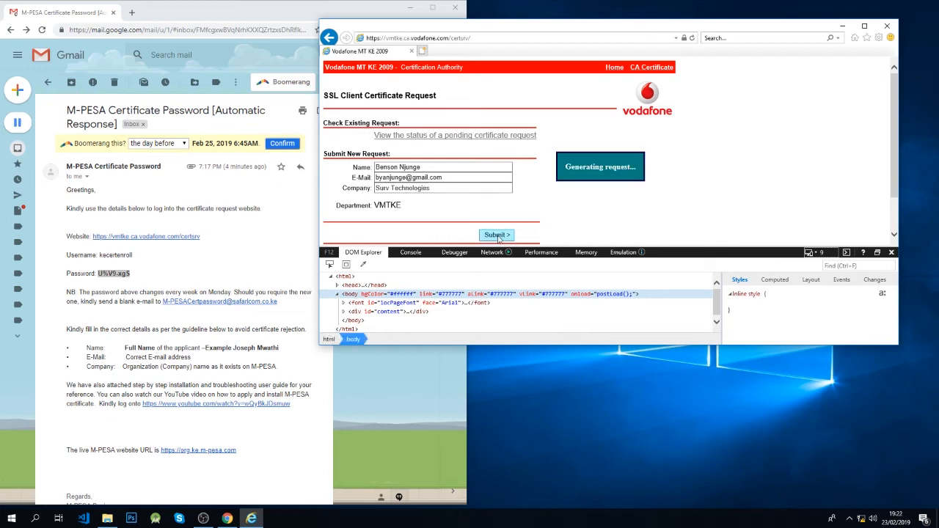
pyautogui.click(496, 234)
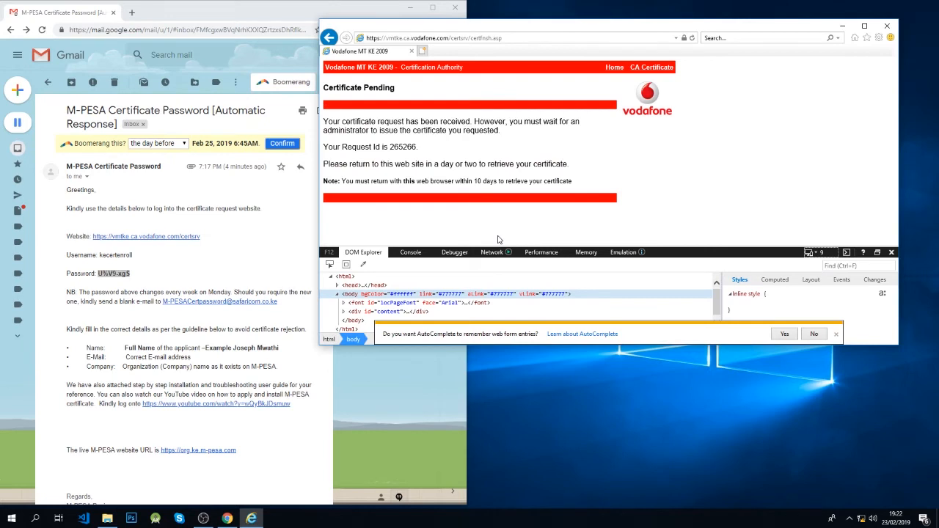
pyautogui.moveTo(625, 79)
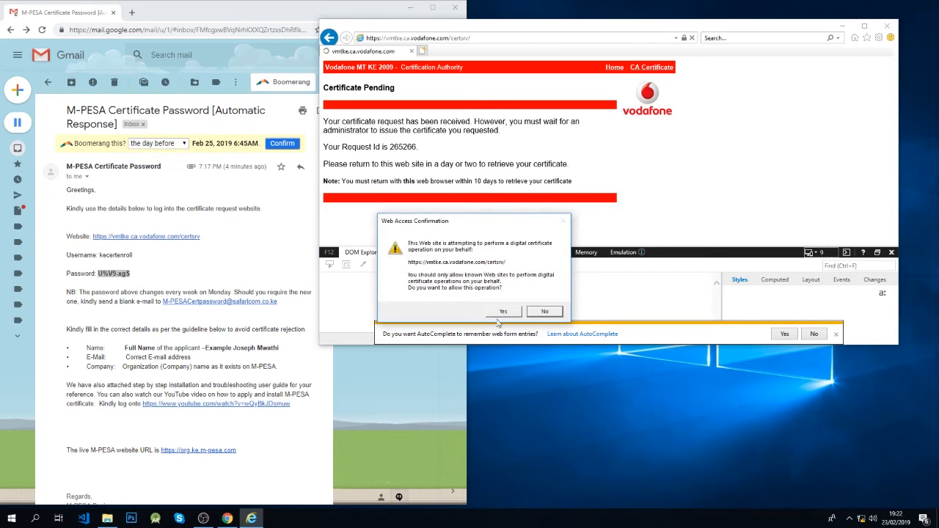
pyautogui.click(501, 311)
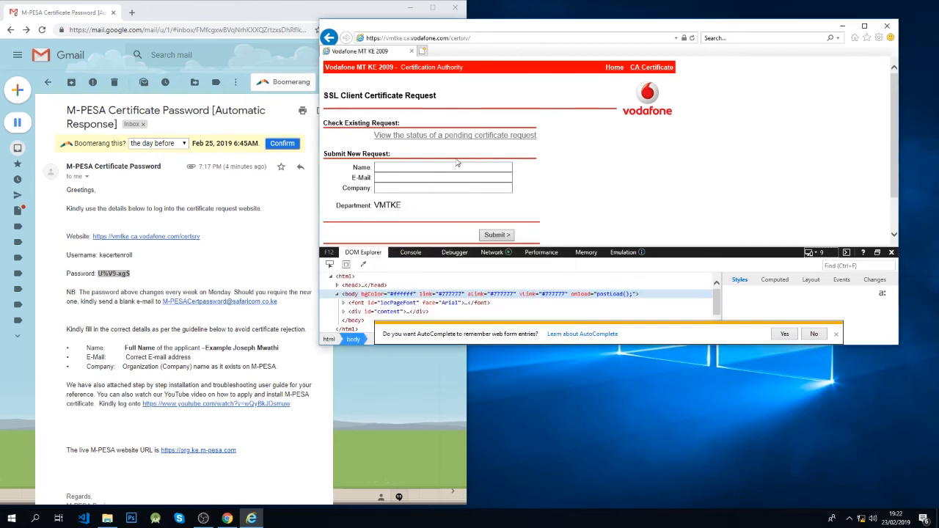
pyautogui.click(455, 135)
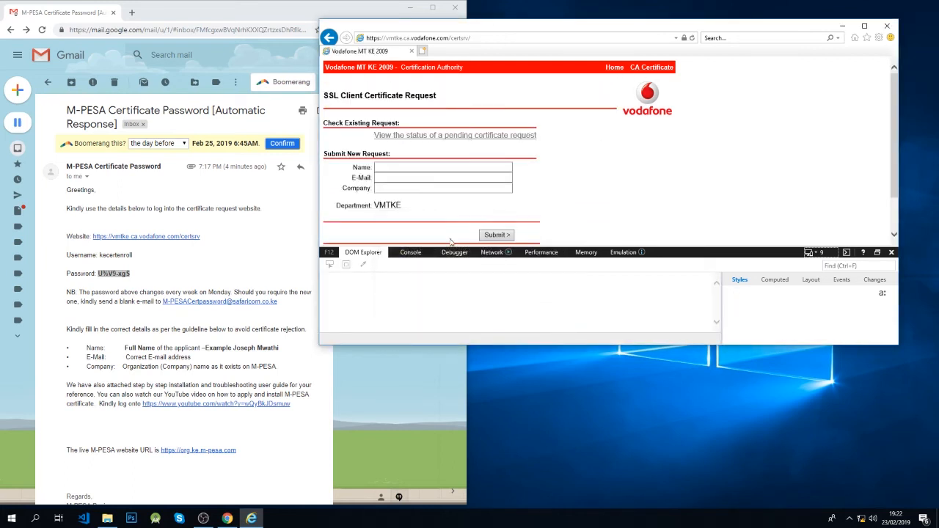
# - View the pending requests page listing the 22 and 23 February 2019 requests, with document mode reset to 11
pyautogui.click(454, 135)
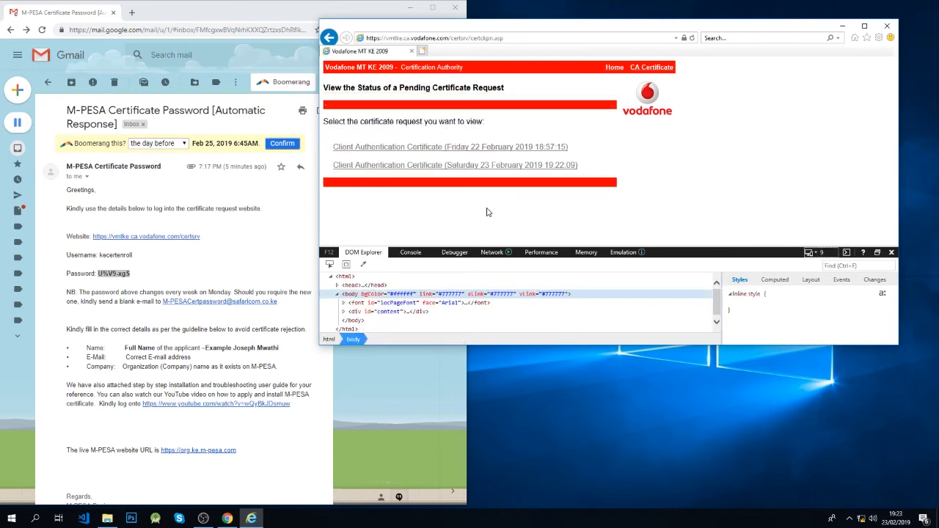
pyautogui.moveTo(695, 220)
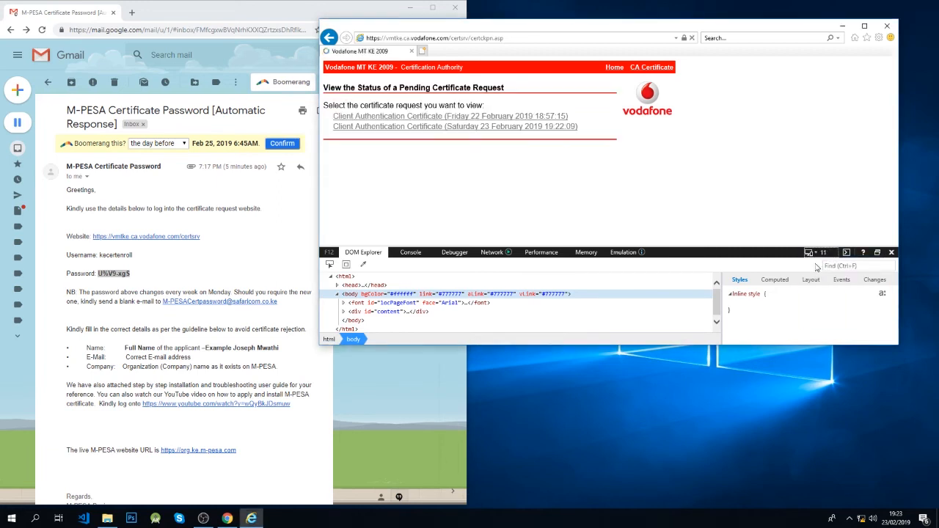
pyautogui.click(822, 252)
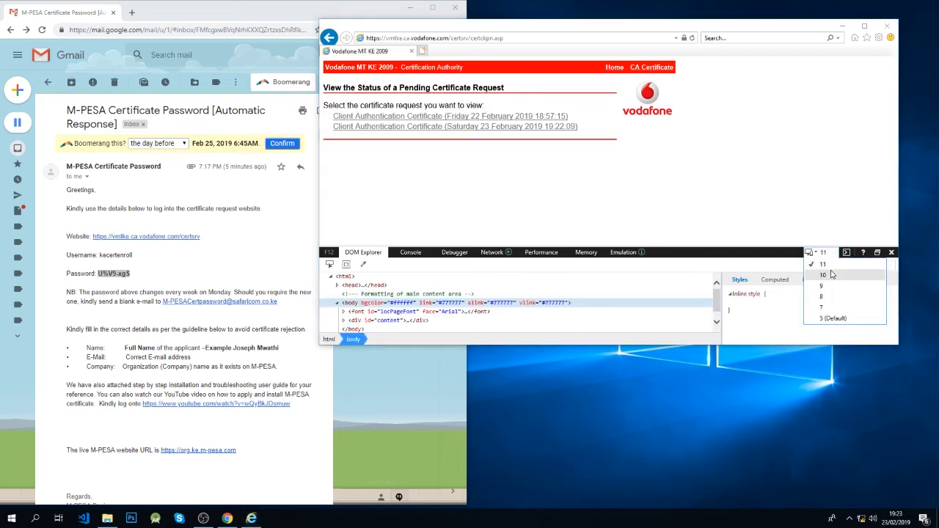
pyautogui.click(822, 274)
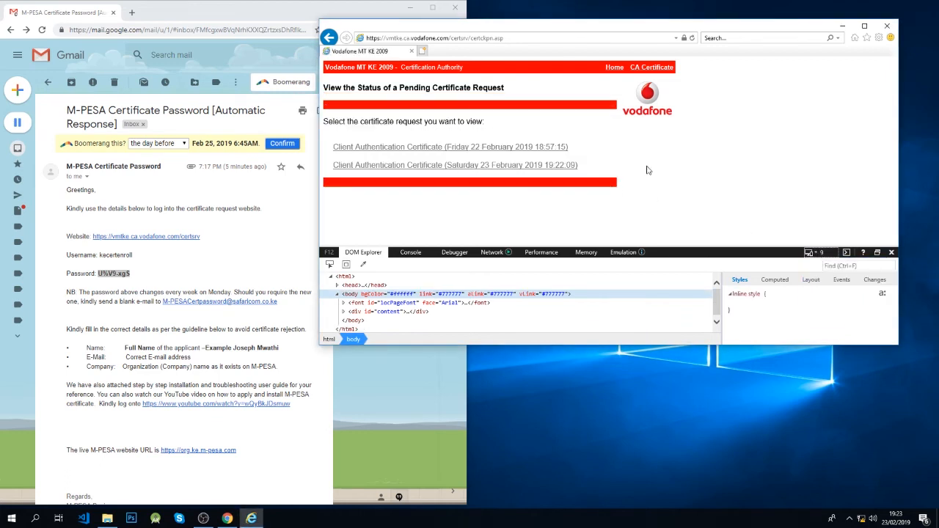
pyautogui.moveTo(663, 156)
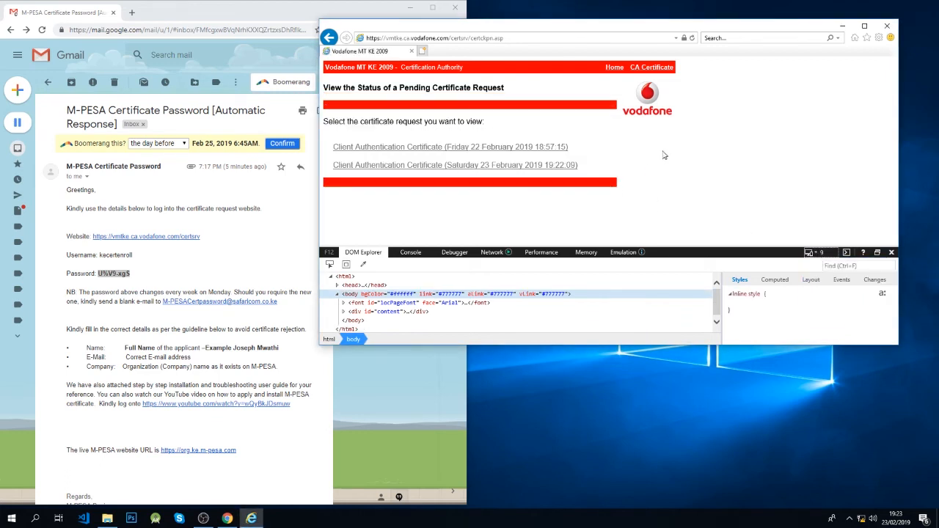
pyautogui.moveTo(687, 204)
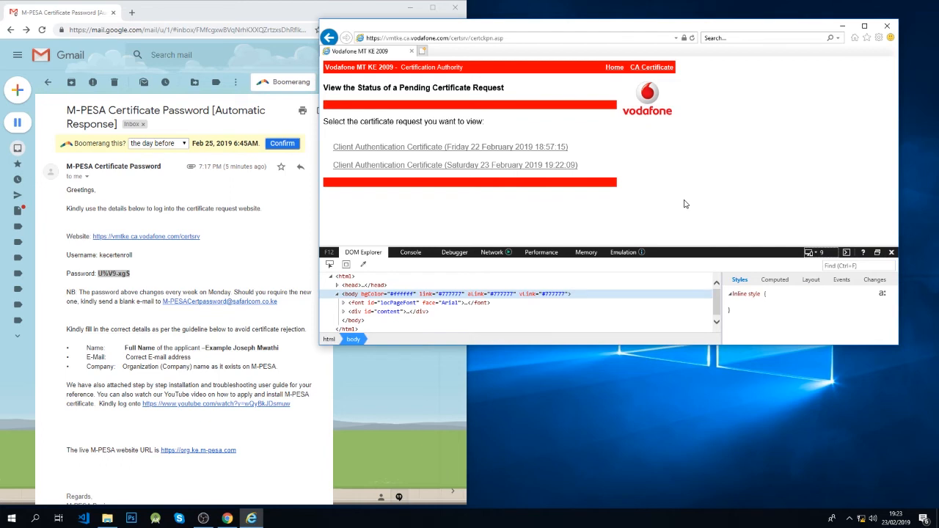
pyautogui.moveTo(359, 220)
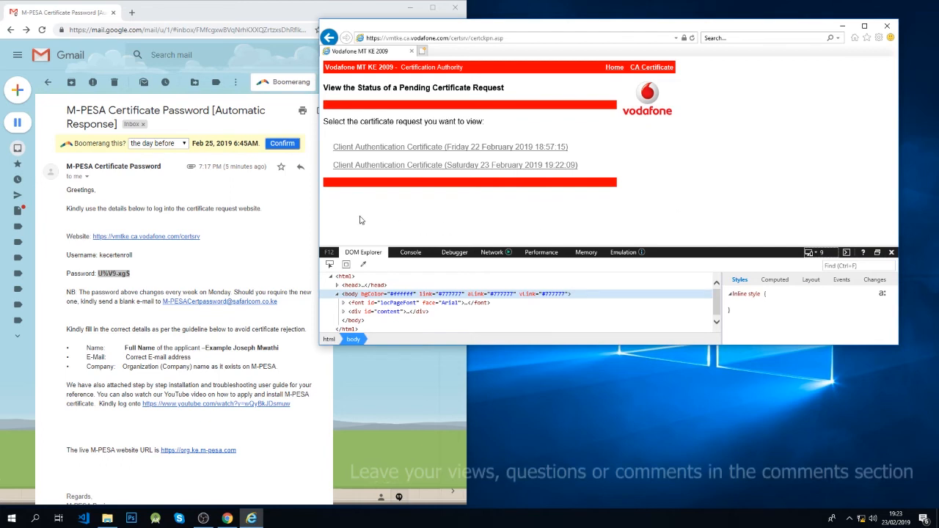